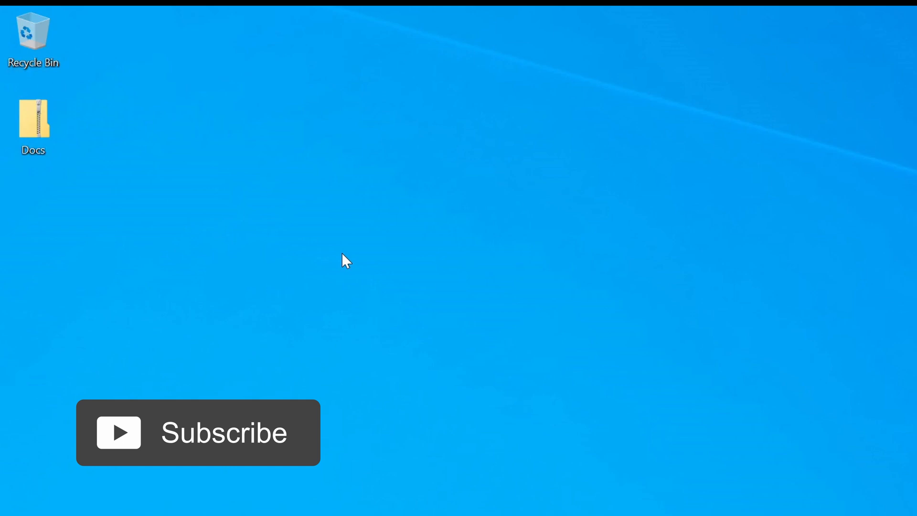
{"action": "mouse_move", "coordinate": [105, 222]}
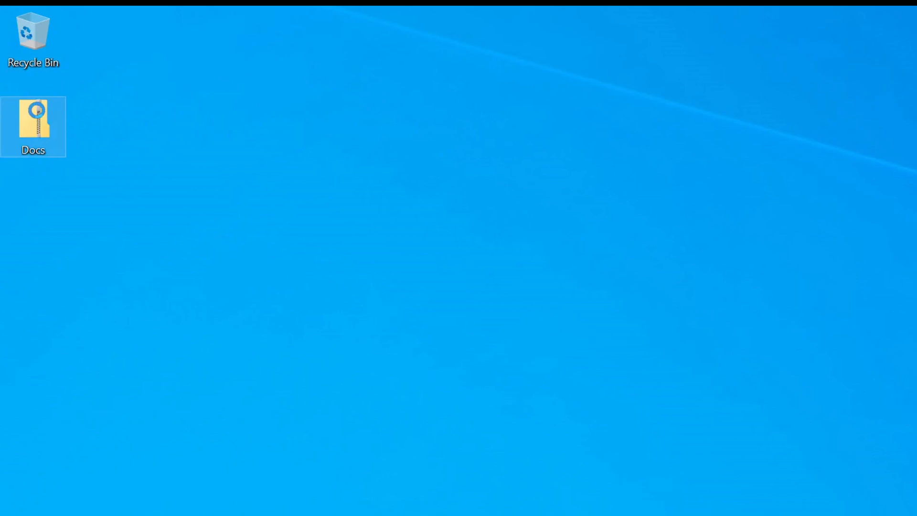
Step: Show the context menu for the Docs zip archive on the desktop
{"action": "right_click", "coordinate": [34, 116]}
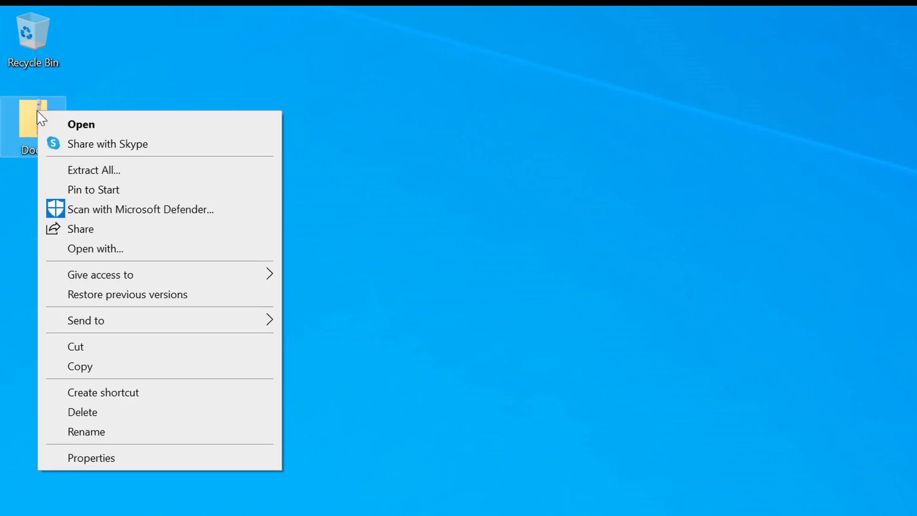
{"action": "mouse_move", "coordinate": [140, 170]}
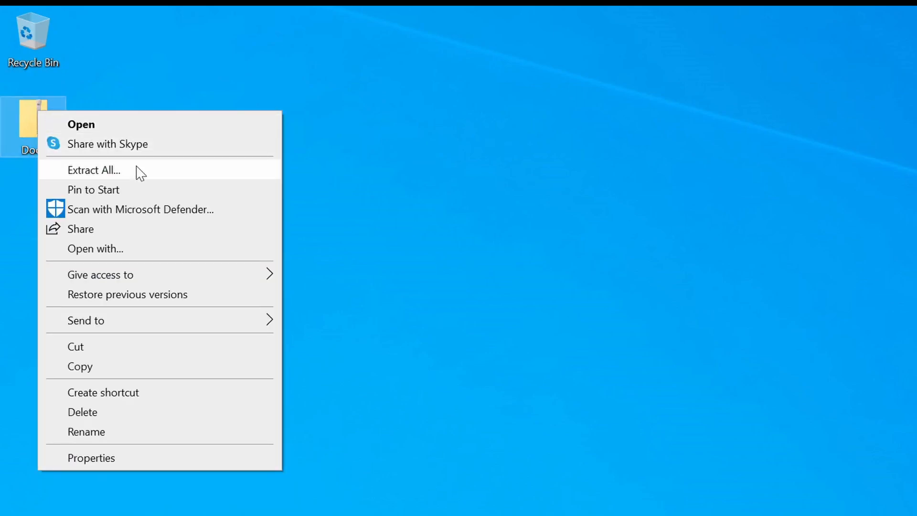
Step: Start Extract All for Docs, with the destination set to a Docs folder on the desktop
{"action": "left_click", "coordinate": [94, 170]}
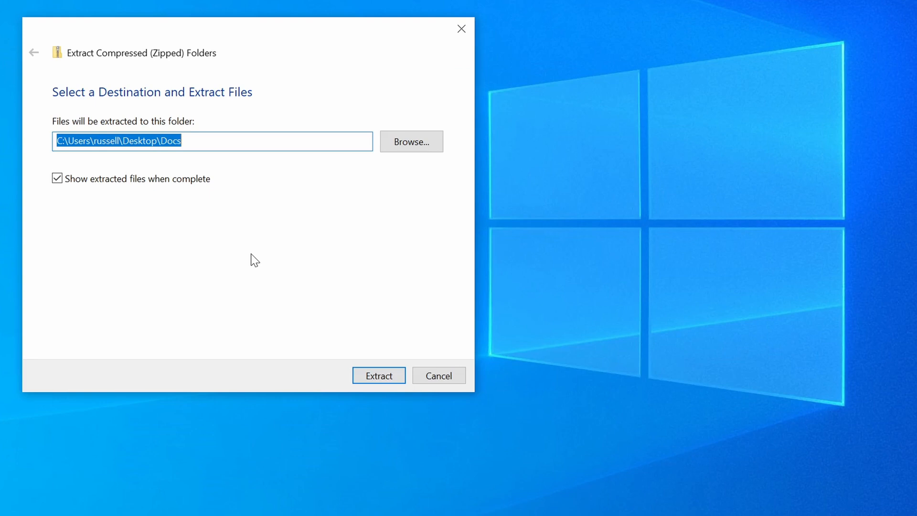
{"action": "left_click", "coordinate": [411, 142]}
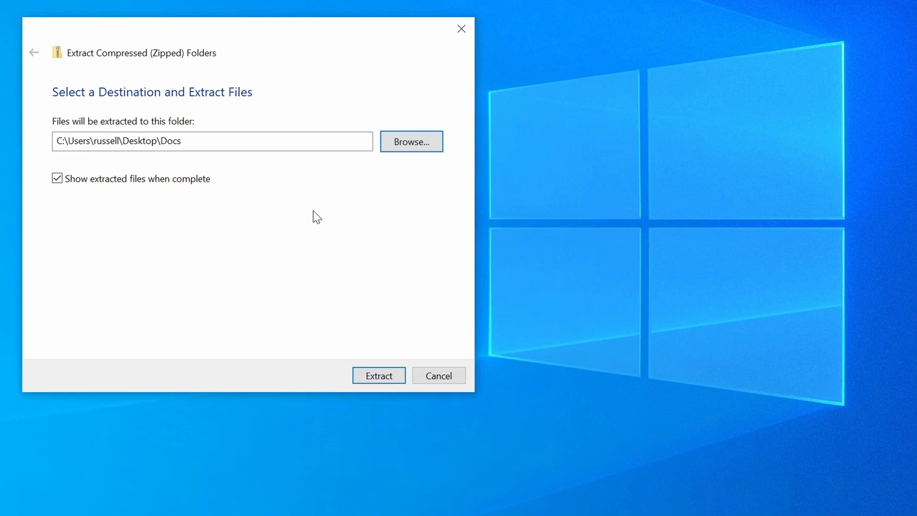
{"action": "mouse_move", "coordinate": [323, 384]}
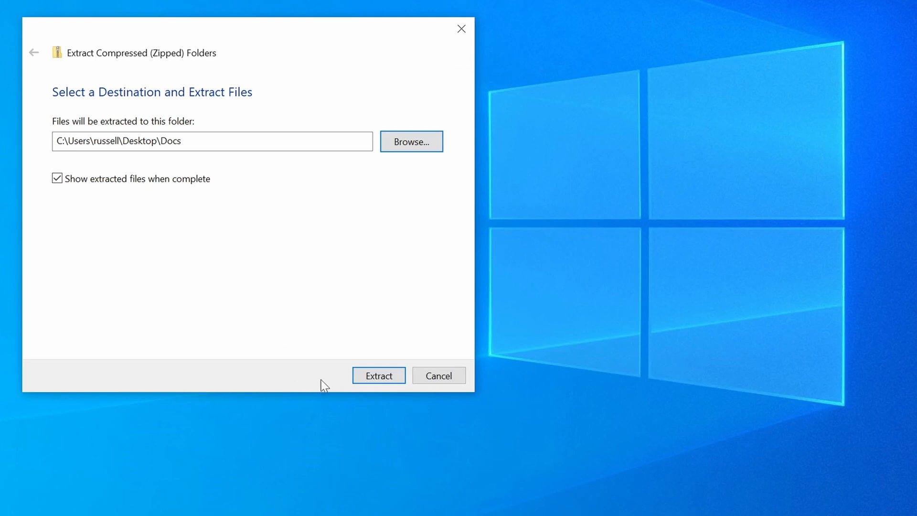
Step: Extract the Docs archive into the chosen Docs folder, closing the wizard
{"action": "left_click", "coordinate": [378, 375]}
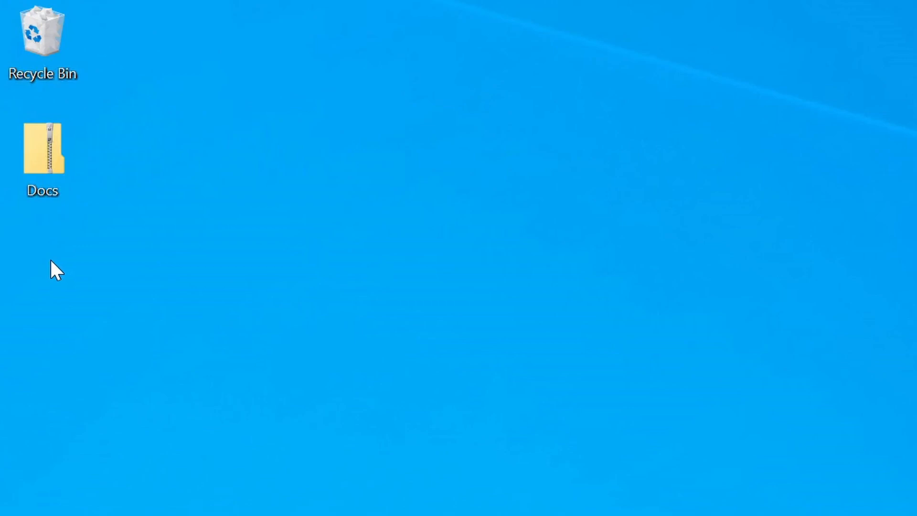
Step: Open the Docs zip to list the Text files folder and three rich text documents
{"action": "left_click", "coordinate": [42, 146]}
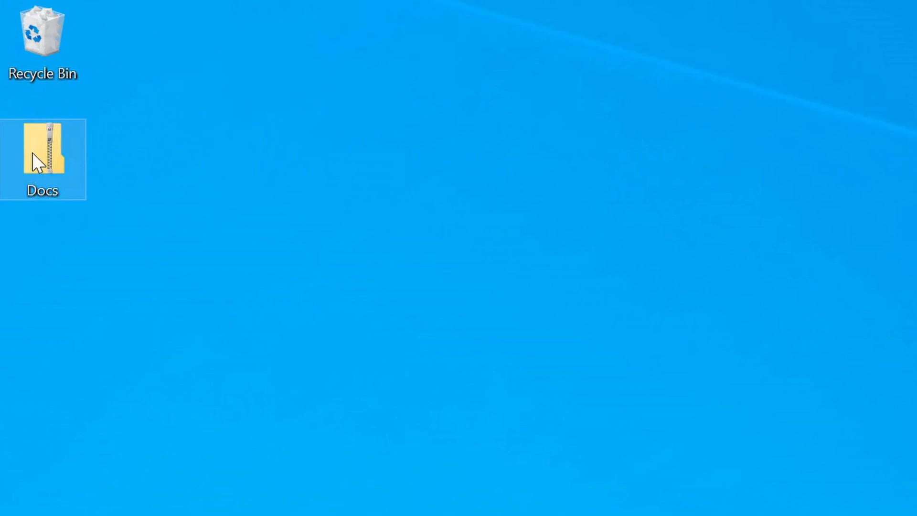
{"action": "double_click", "coordinate": [42, 151]}
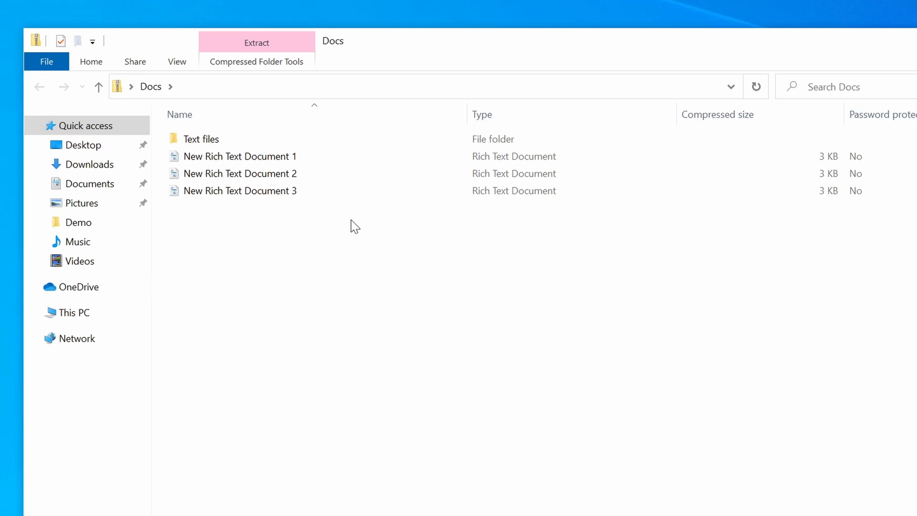
Step: Select New Rich Text Document 1 and New Rich Text Document 2 together in the archive
{"action": "left_click", "coordinate": [239, 156]}
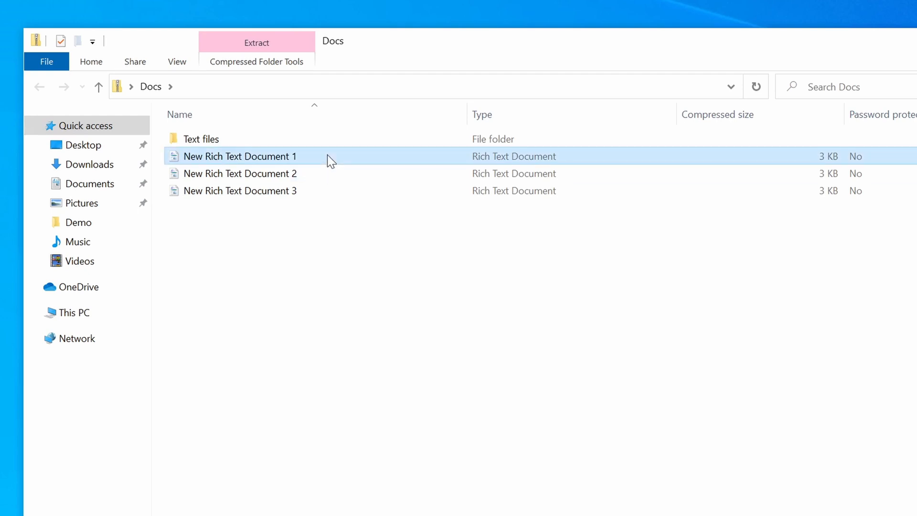
{"action": "mouse_move", "coordinate": [325, 173]}
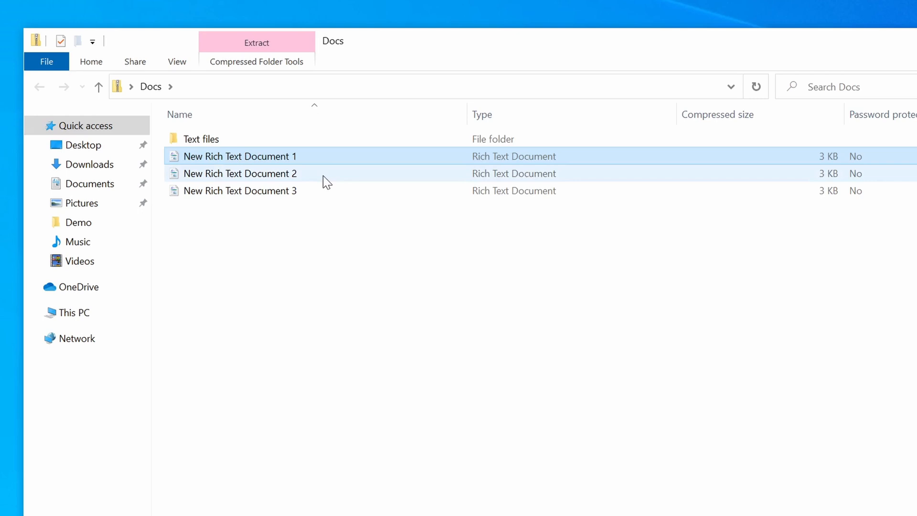
{"action": "left_click", "coordinate": [327, 172]}
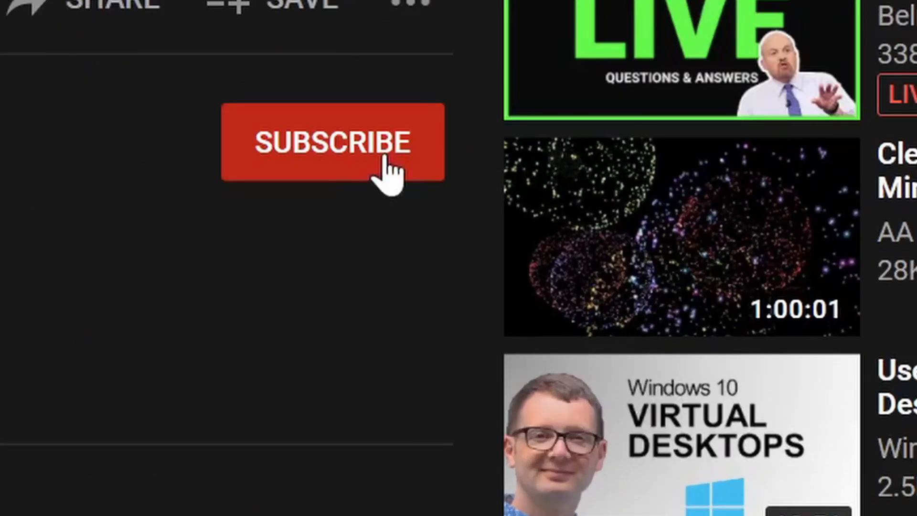
{"action": "left_click", "coordinate": [332, 143]}
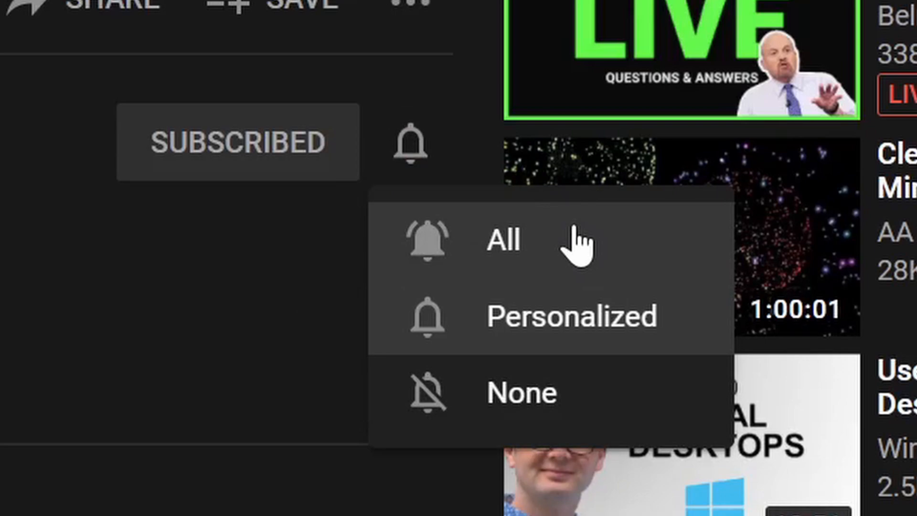